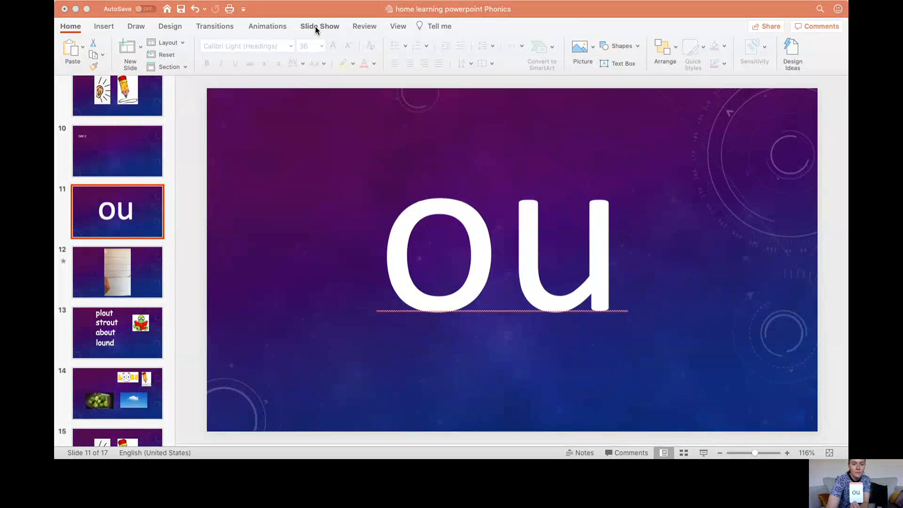
# Show the Slide Show ribbon options for the 'ou' phonics deck
pyautogui.click(320, 27)
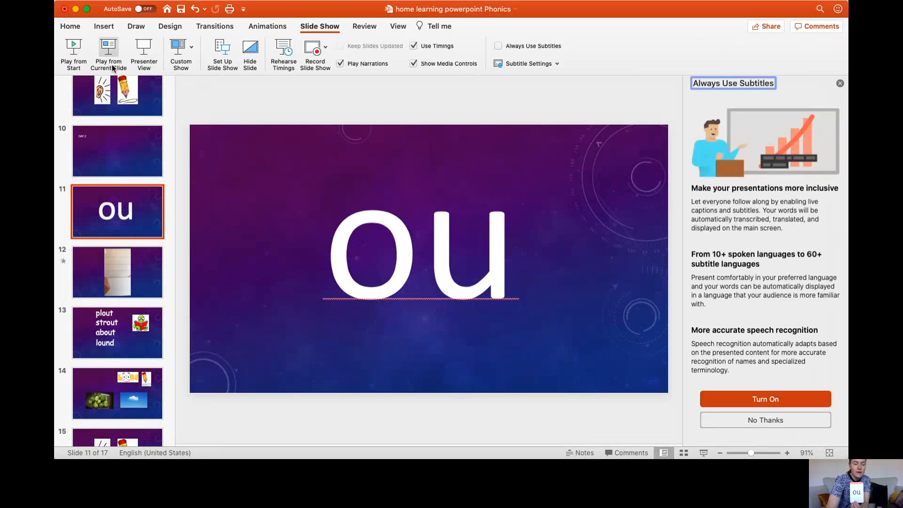
pyautogui.click(109, 49)
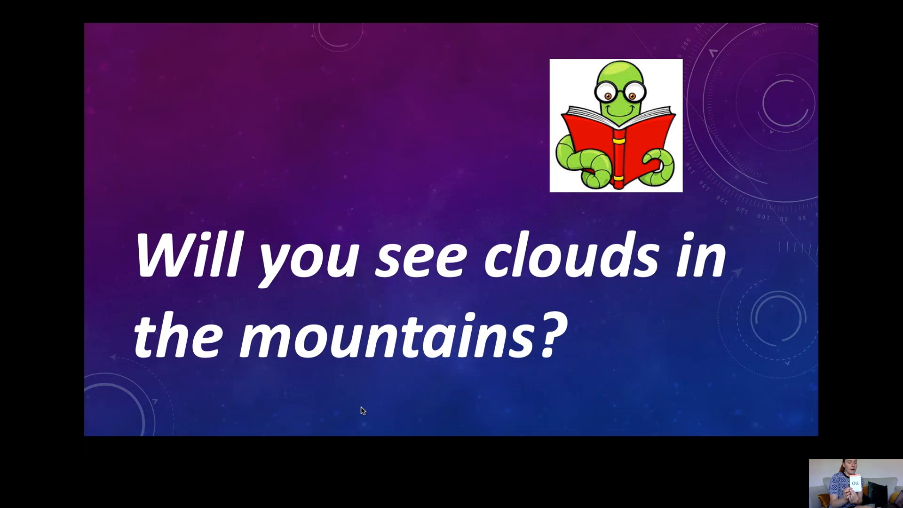
# Advance the full-screen lesson to the sentence "Will you see clouds in the mountains?"
pyautogui.press('Right')
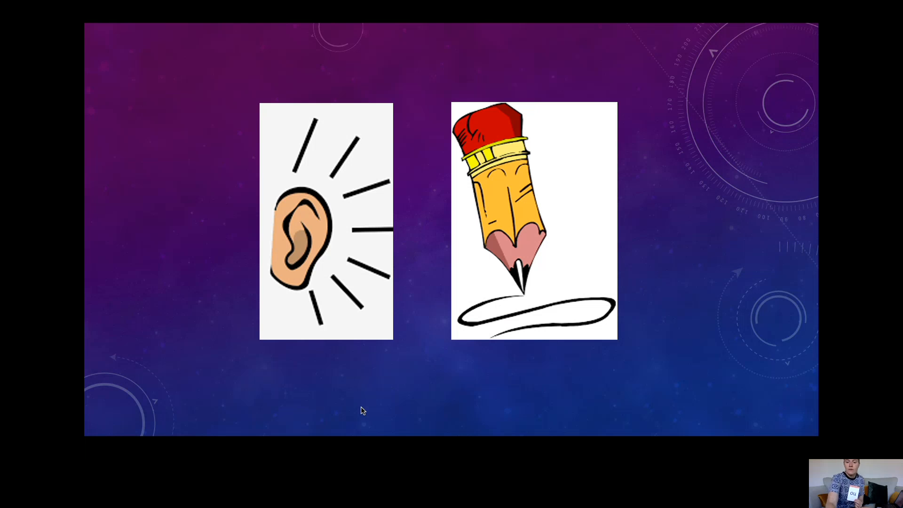
pyautogui.moveTo(727, 376)
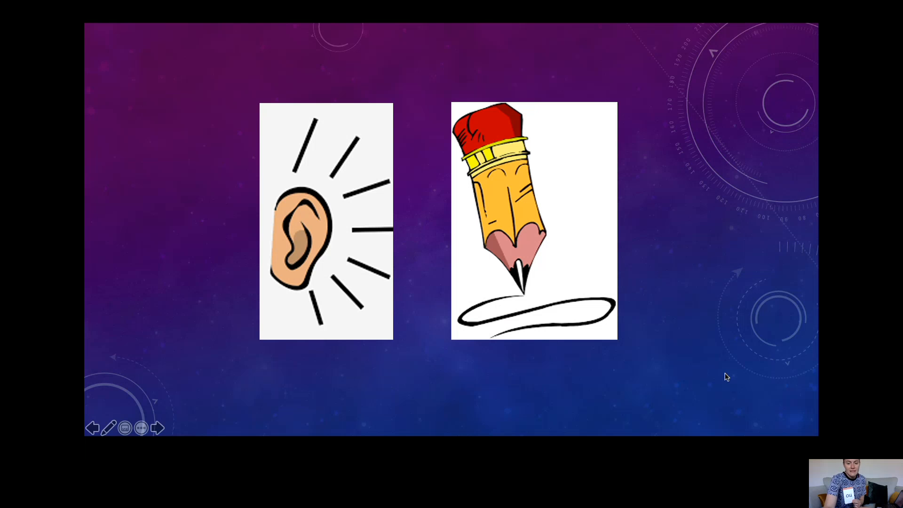
pyautogui.moveTo(726, 379)
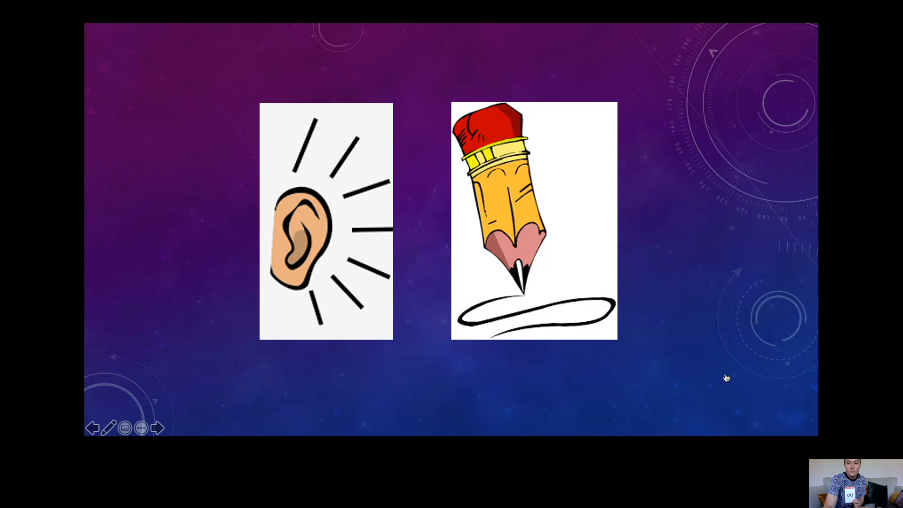